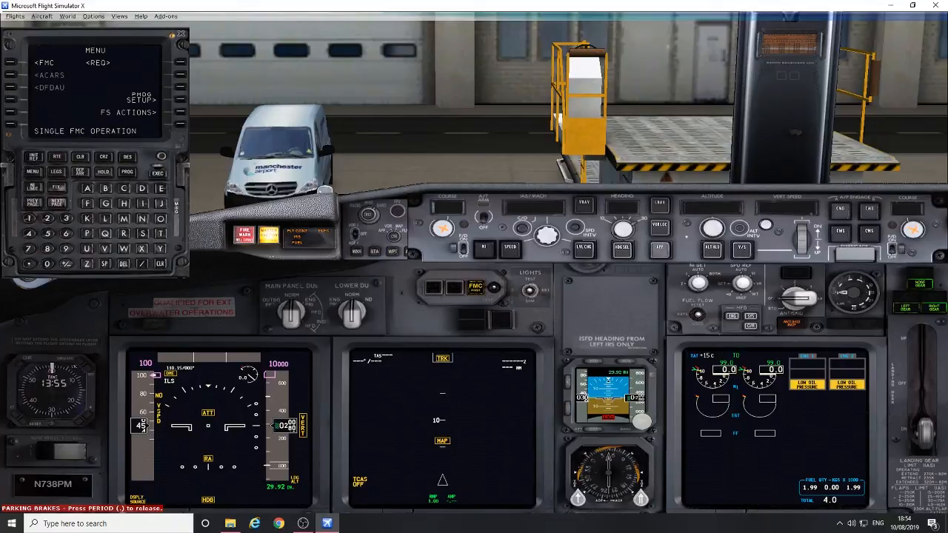
pyautogui.moveTo(334, 165)
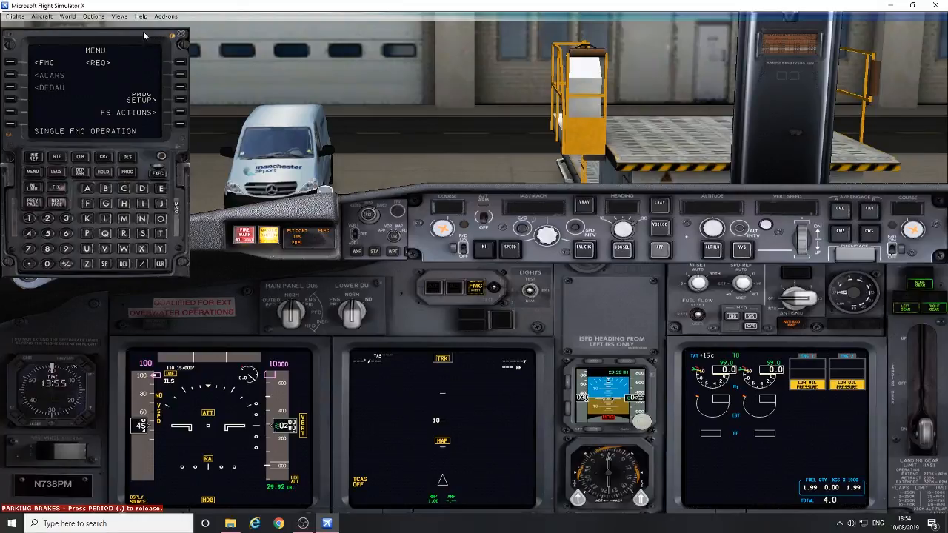
pyautogui.moveTo(490, 417)
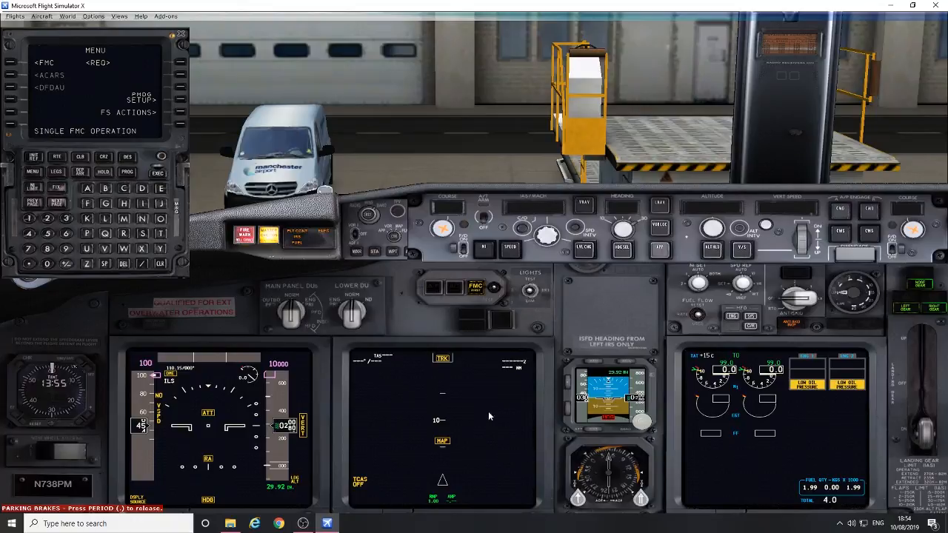
# Switch the cockpit view to the 737's lower overhead panel.
pyautogui.click(118, 15)
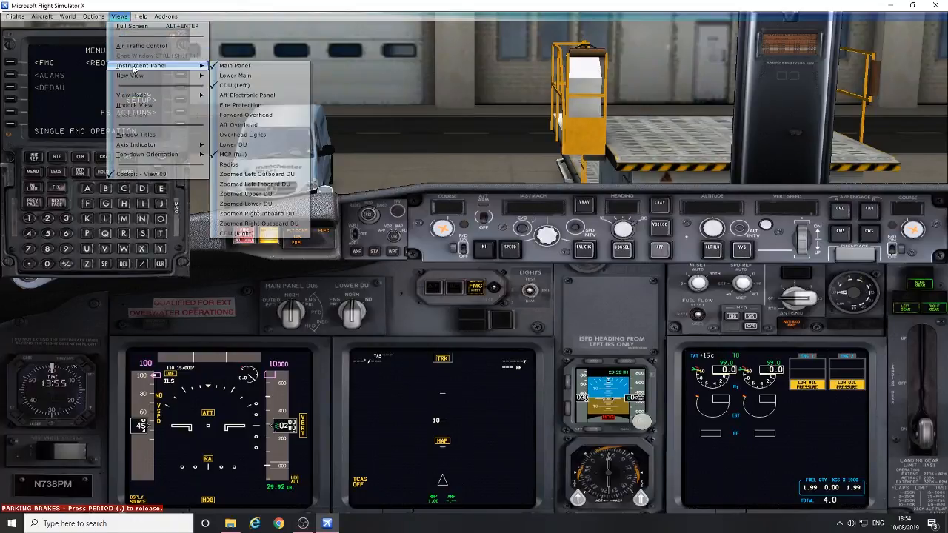
pyautogui.click(141, 95)
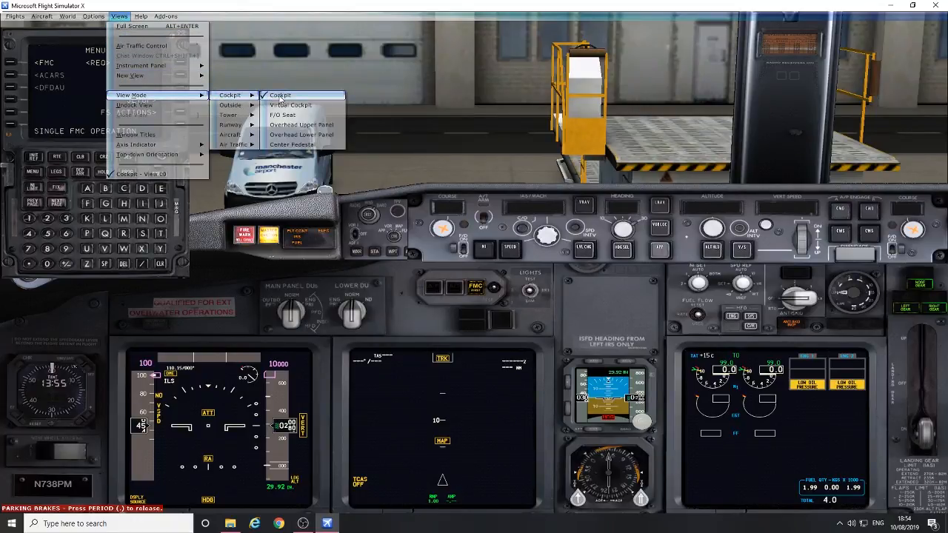
pyautogui.moveTo(301, 135)
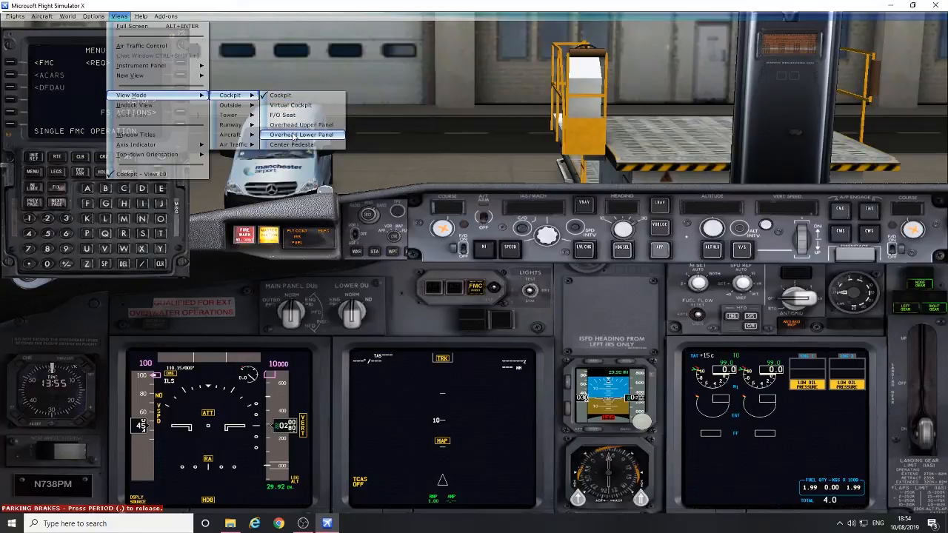
pyautogui.click(302, 135)
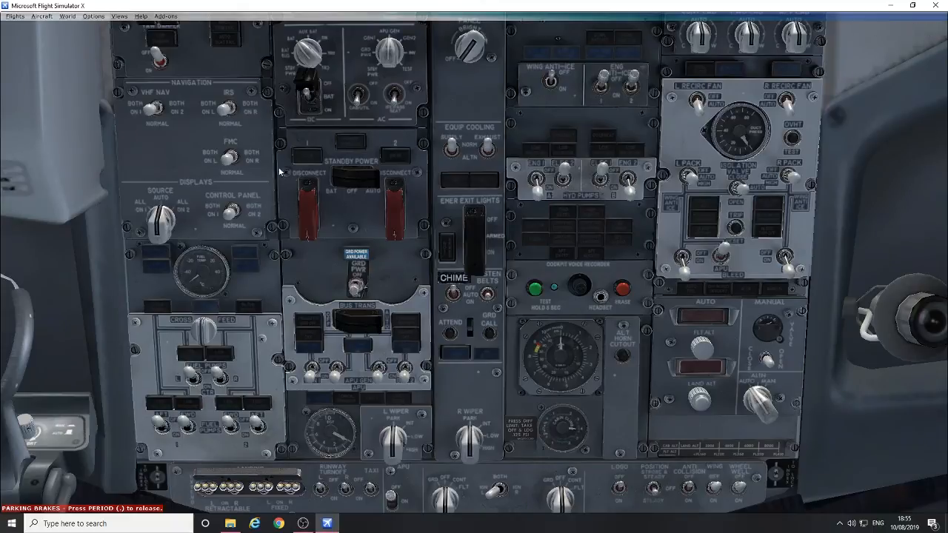
# Return to the main cockpit panel view, displays now dark.
pyautogui.click(119, 17)
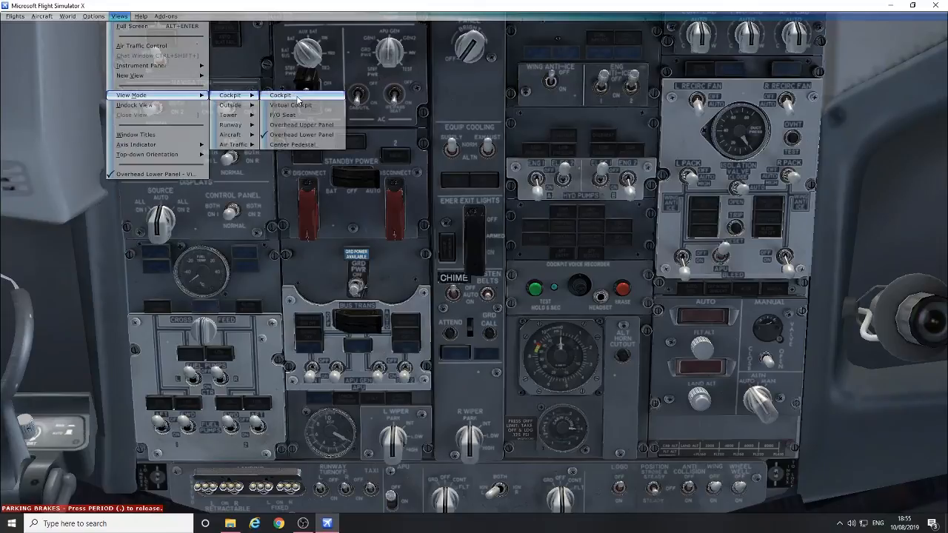
pyautogui.click(281, 95)
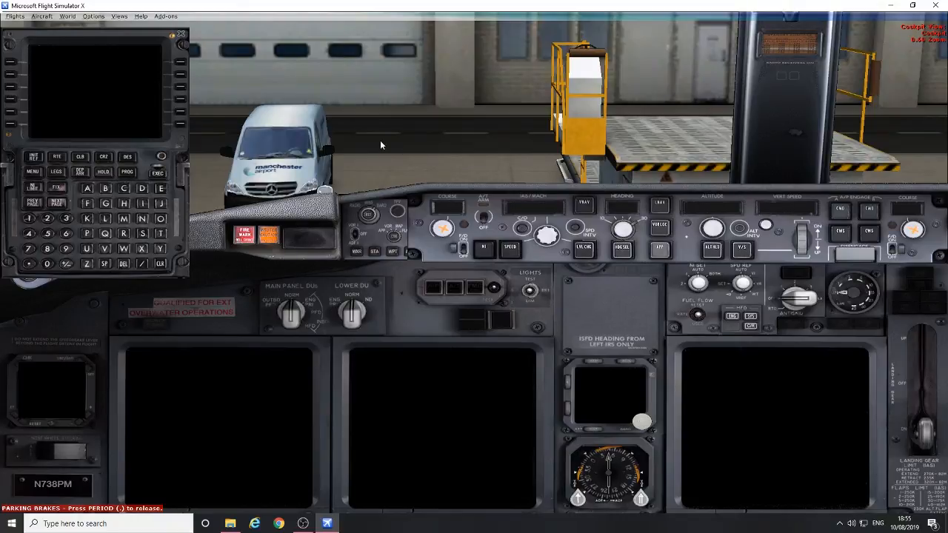
# Switch to the upper overhead panel view with amber caution lights lit.
pyautogui.click(121, 15)
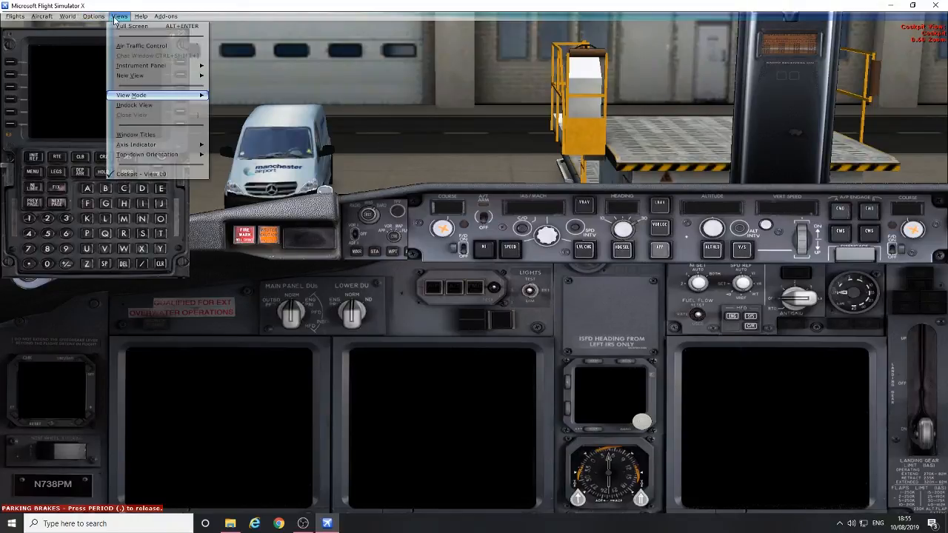
pyautogui.moveTo(231, 116)
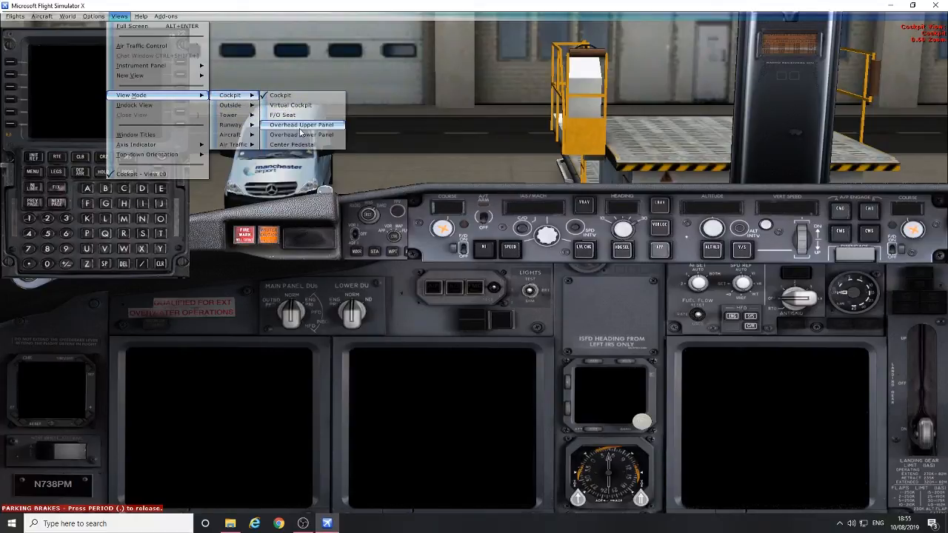
pyautogui.click(299, 135)
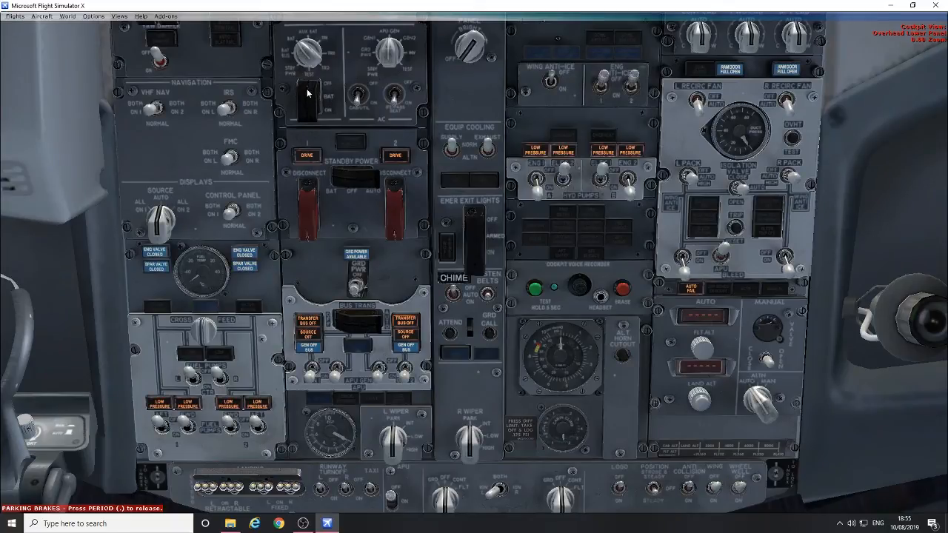
pyautogui.click(311, 89)
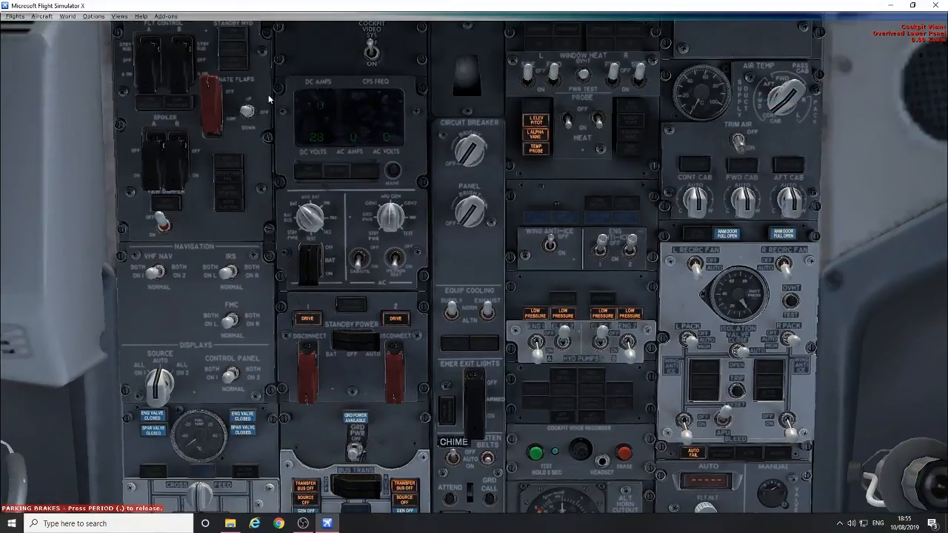
pyautogui.moveTo(209, 89)
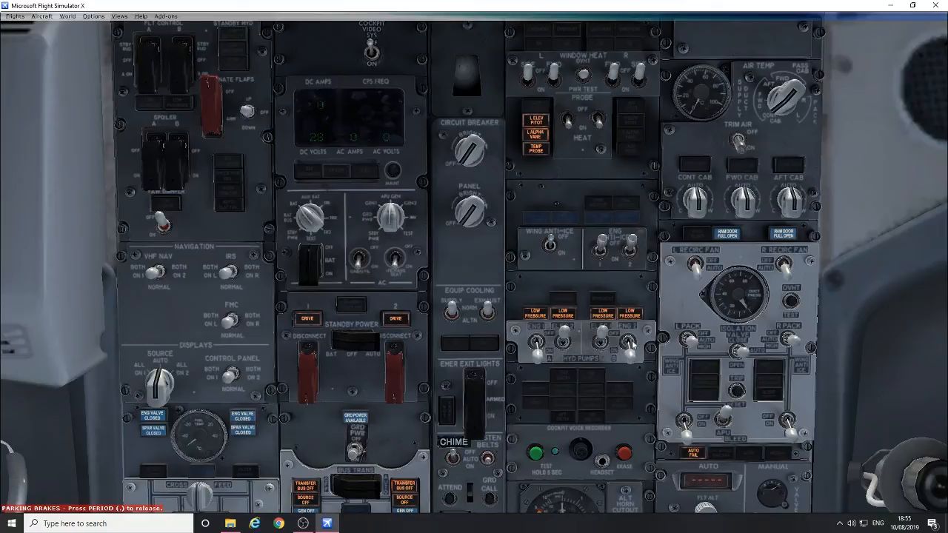
pyautogui.moveTo(631, 364)
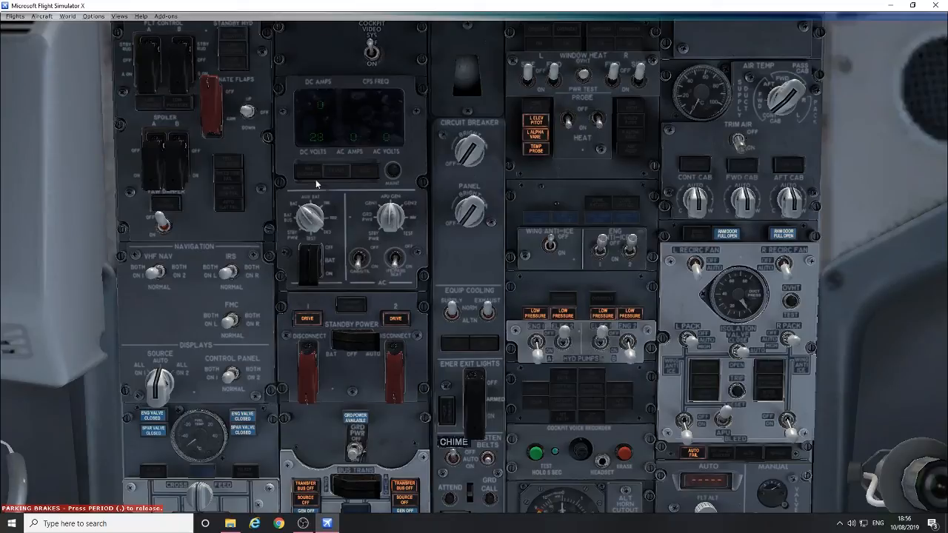
# Return to the main cockpit panel with the FMC menu and standby instruments lit.
pyautogui.click(90, 16)
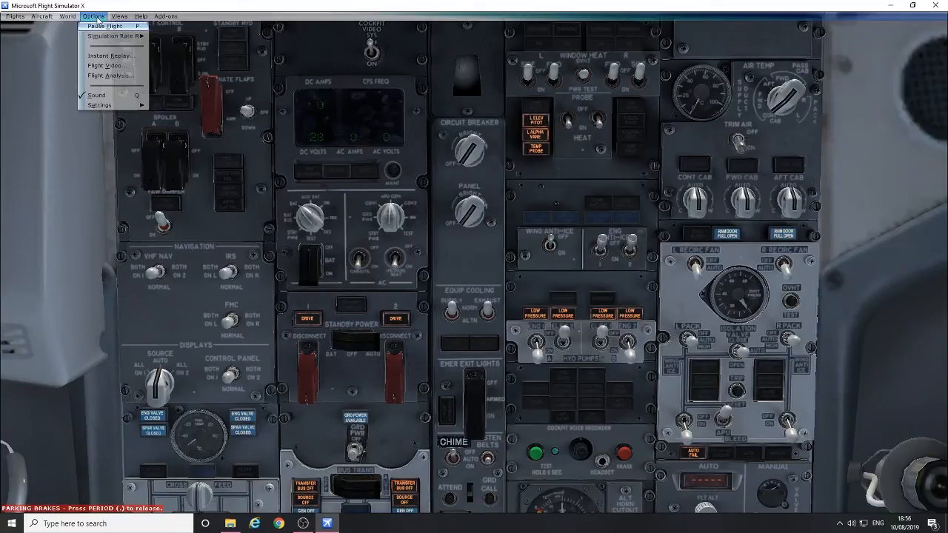
pyautogui.click(118, 15)
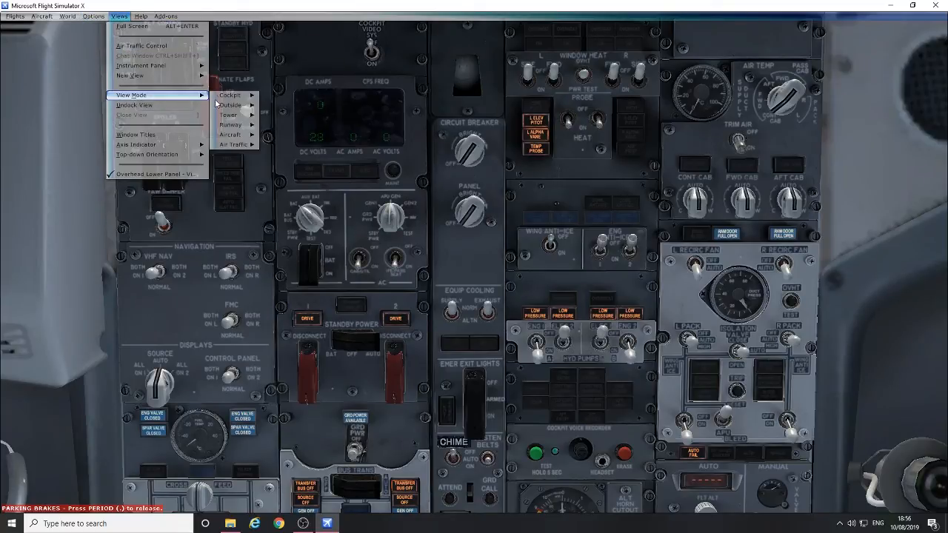
pyautogui.click(233, 95)
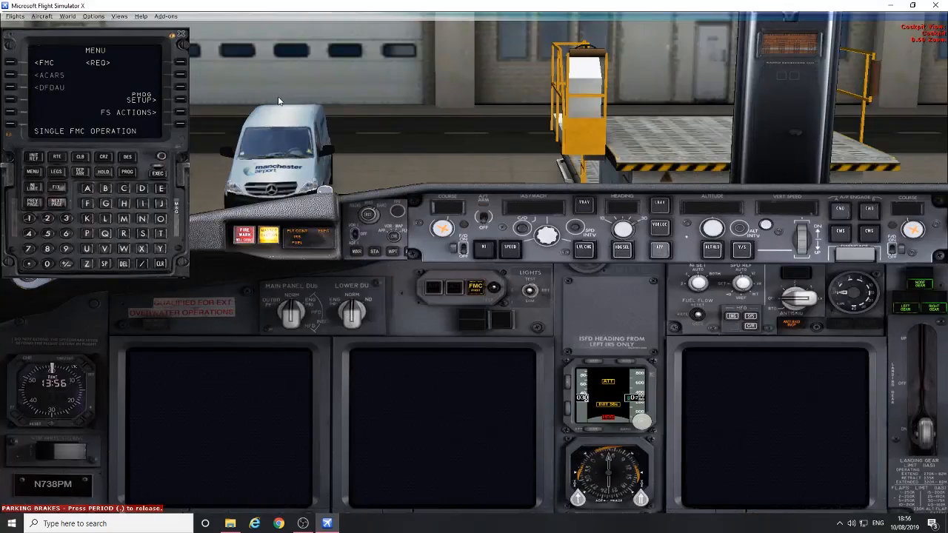
pyautogui.moveTo(917, 307)
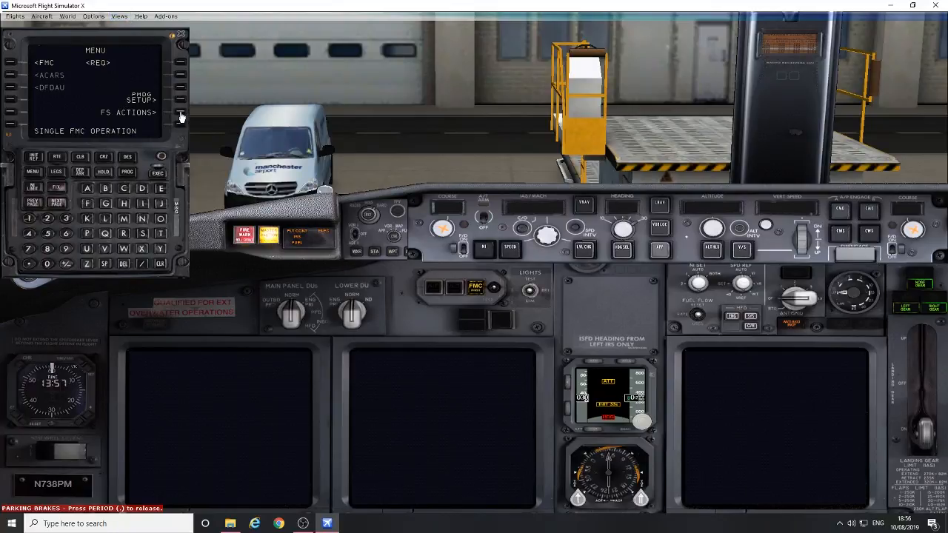
# Bring up the FMC ground connections page listing chocks and ground power.
pyautogui.click(179, 113)
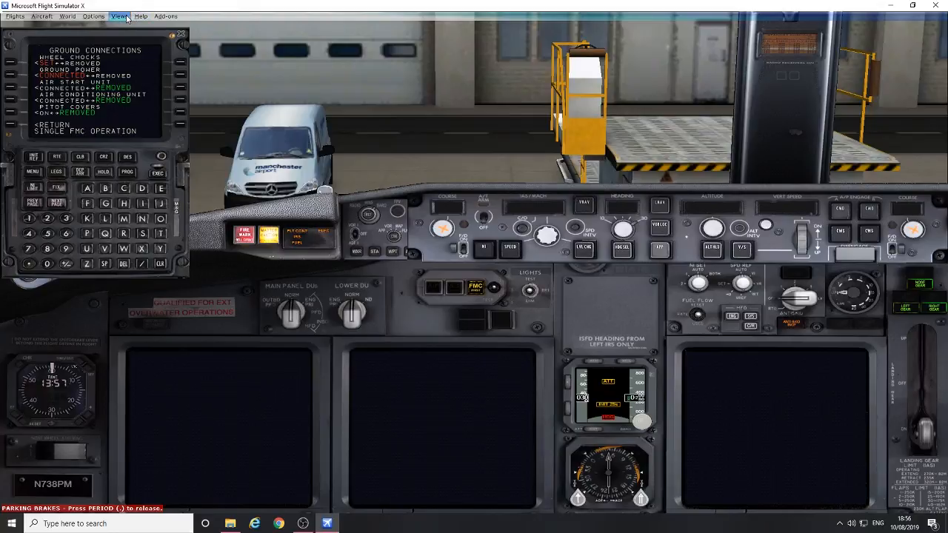
pyautogui.click(120, 15)
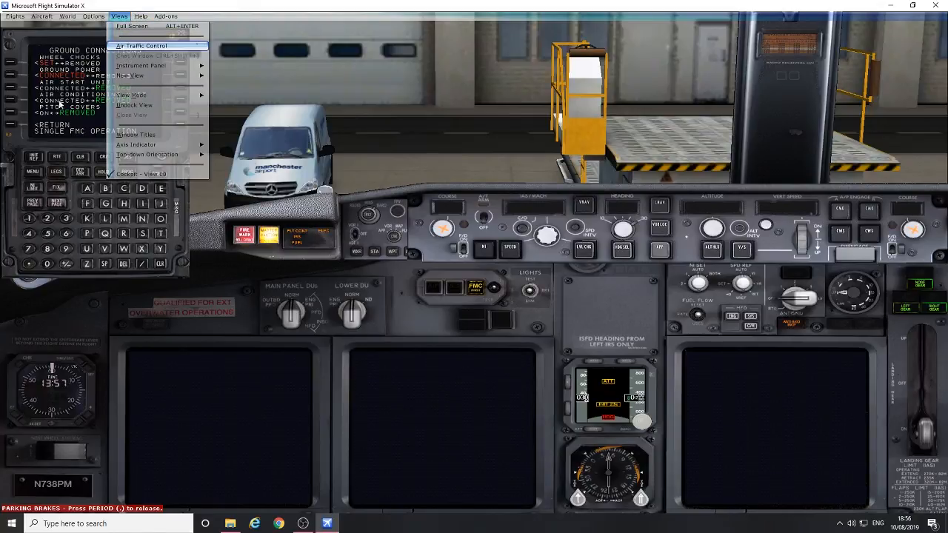
pyautogui.moveTo(146, 26)
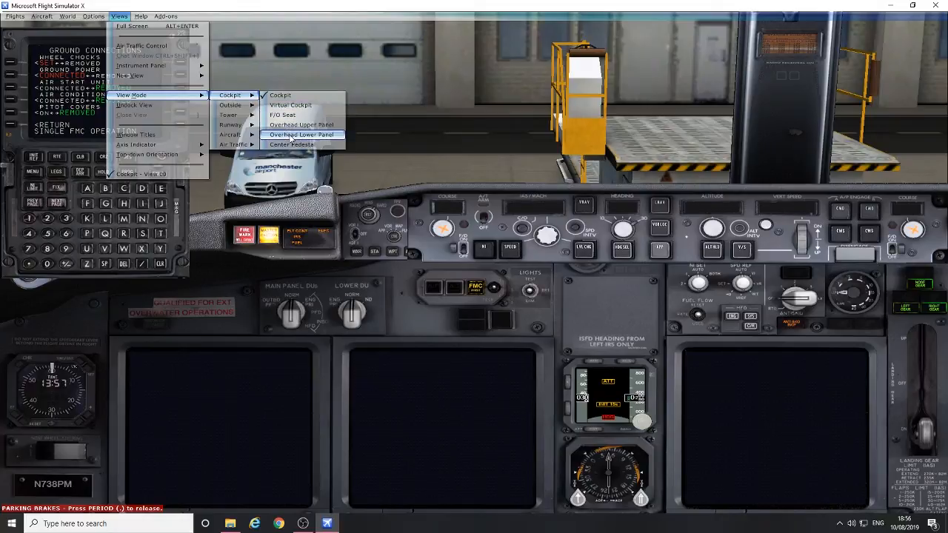
pyautogui.click(295, 134)
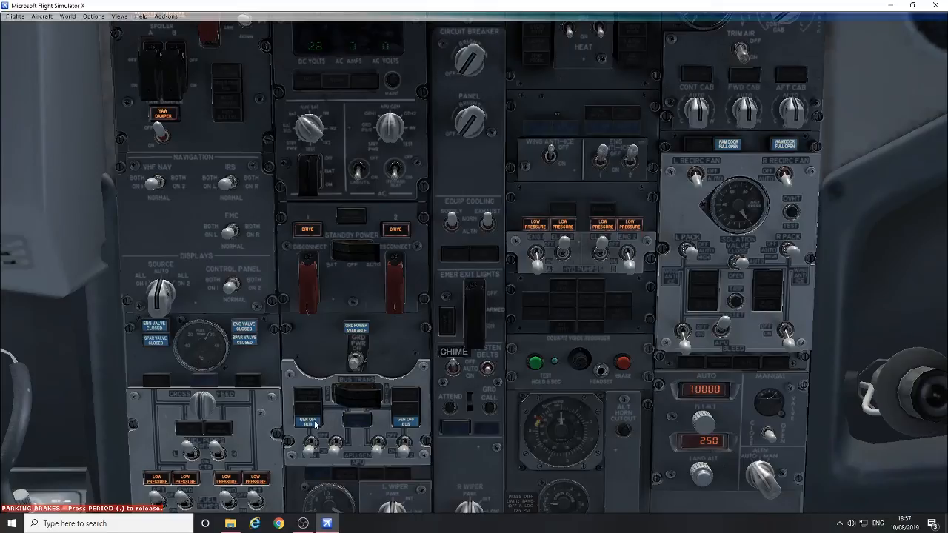
pyautogui.moveTo(416, 428)
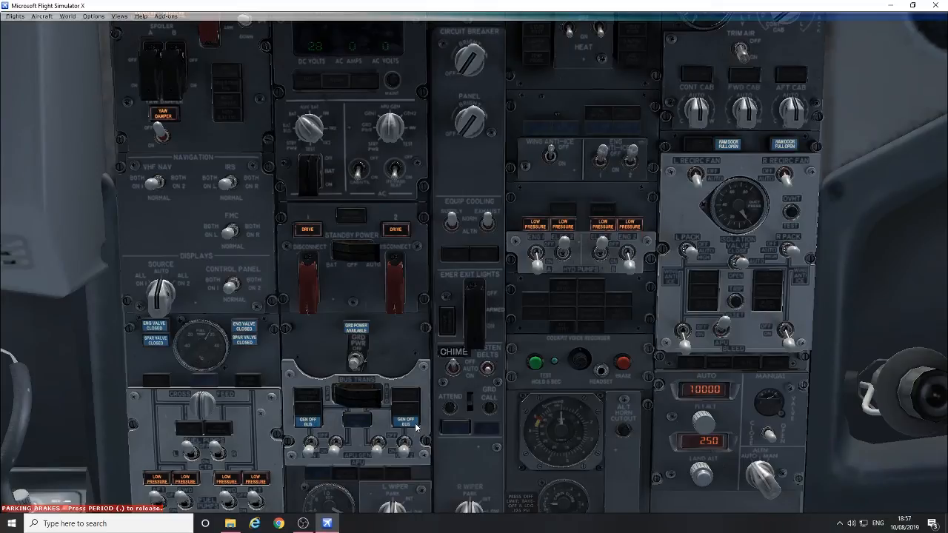
pyautogui.moveTo(158, 47)
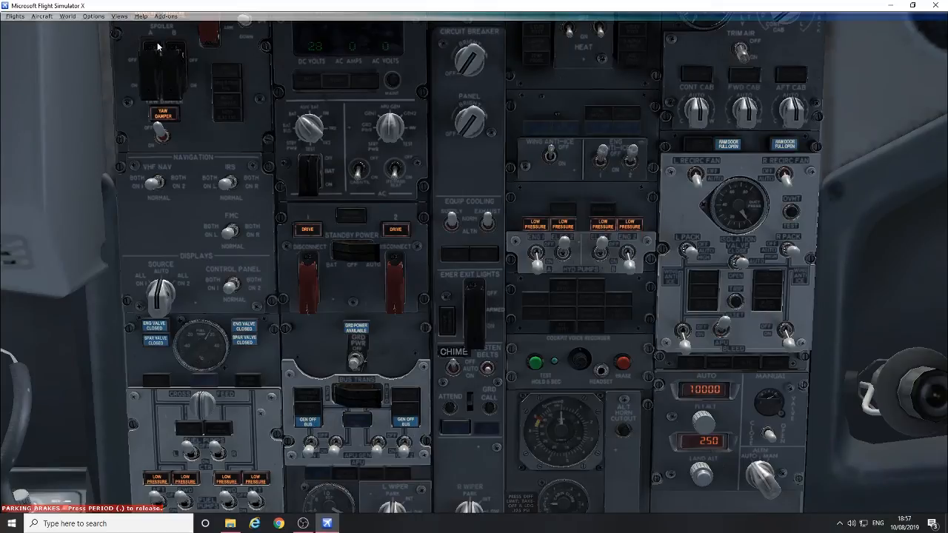
pyautogui.click(119, 17)
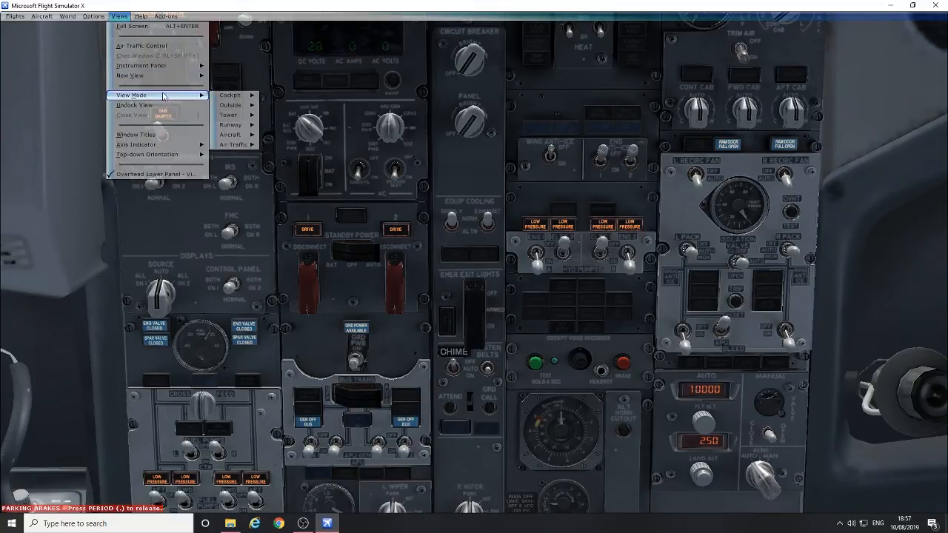
pyautogui.click(233, 94)
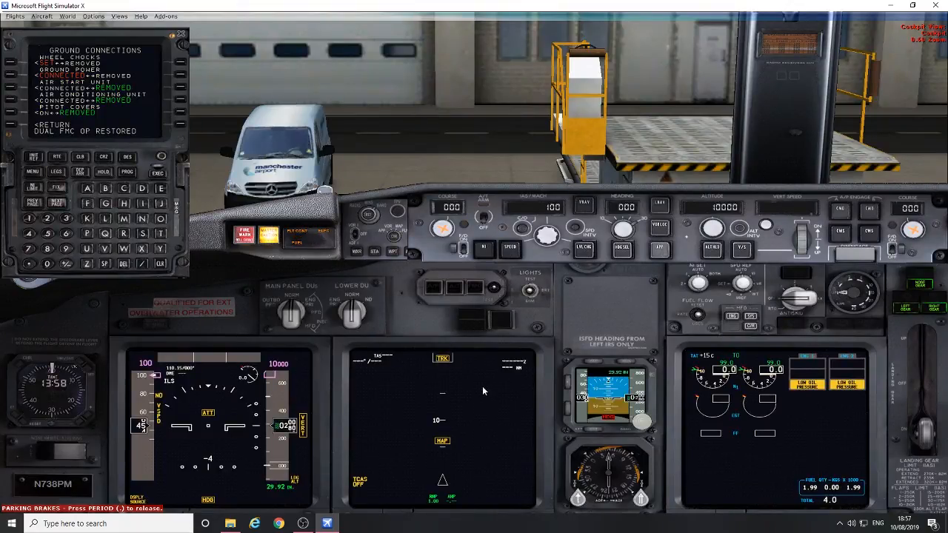
pyautogui.moveTo(428, 321)
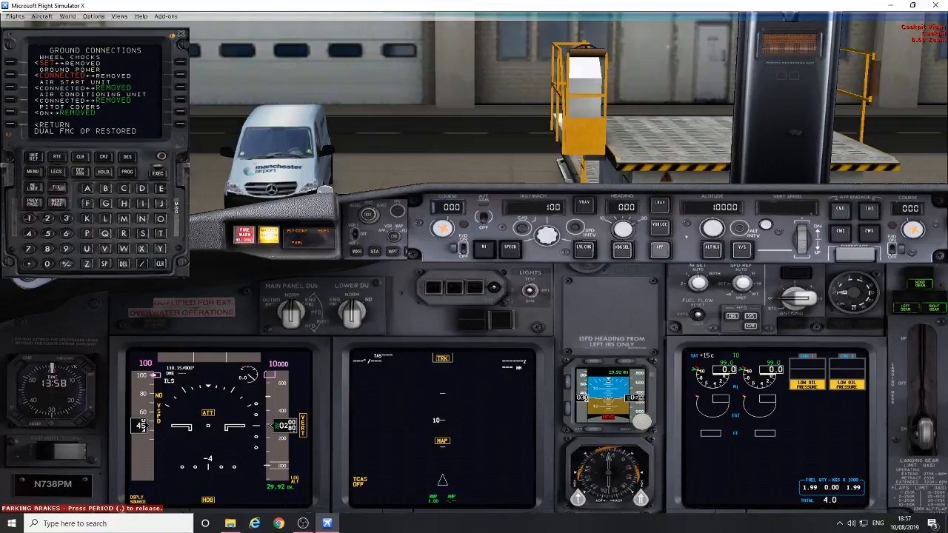
pyautogui.moveTo(231, 160)
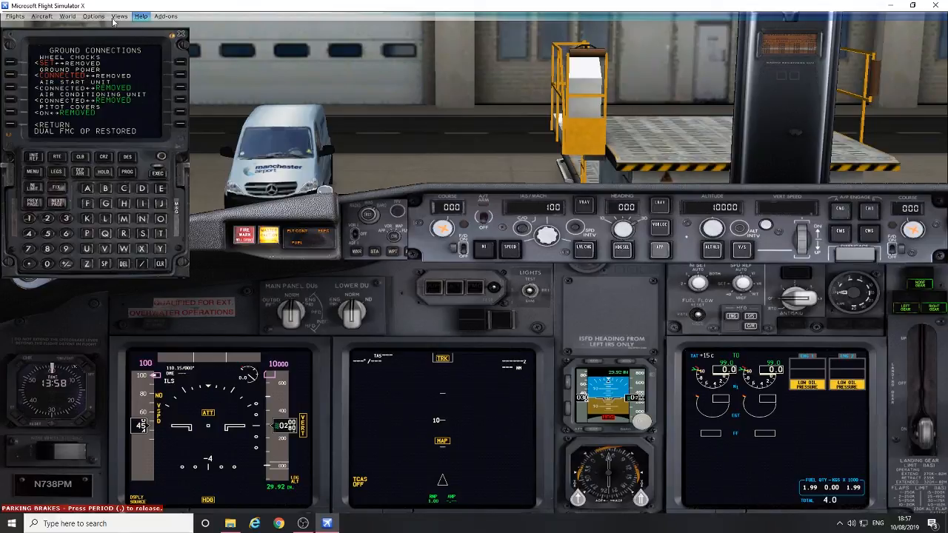
# Switch to the overhead panel close-up showing electrical, fuel and bleed controls.
pyautogui.click(101, 15)
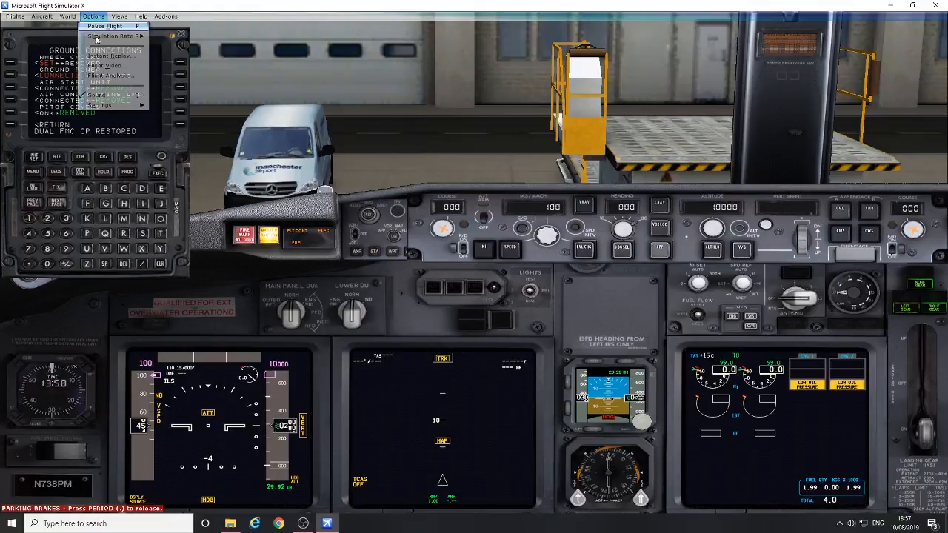
pyautogui.click(116, 15)
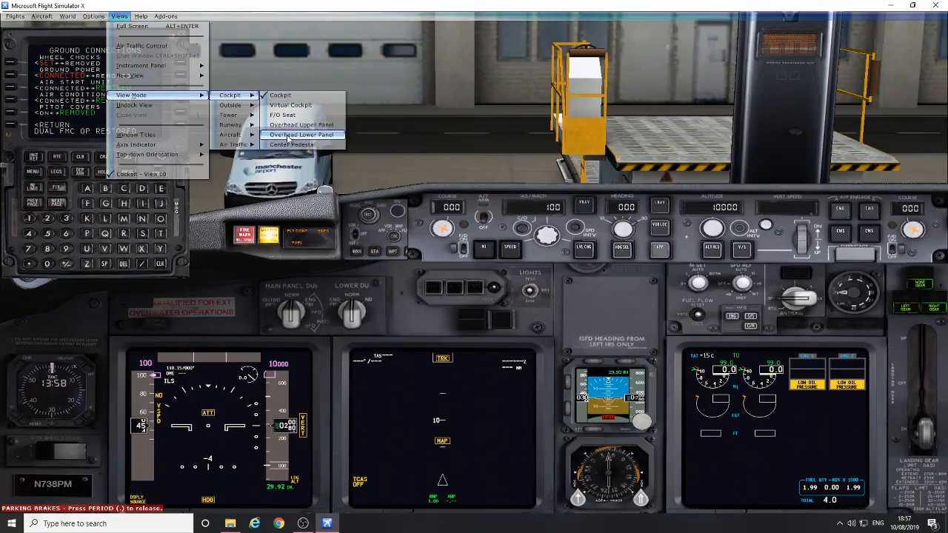
pyautogui.click(293, 133)
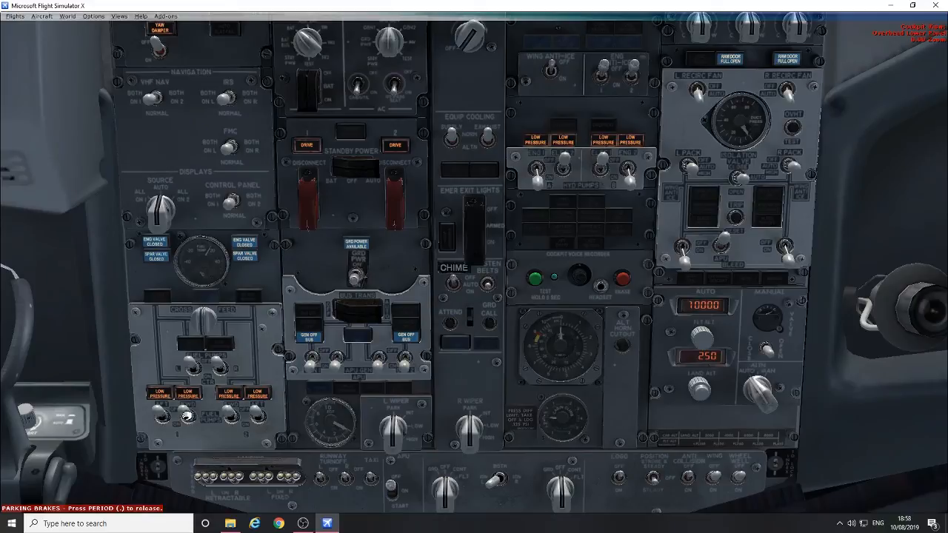
# Turn the APU switch to START on the overhead panel.
pyautogui.click(186, 427)
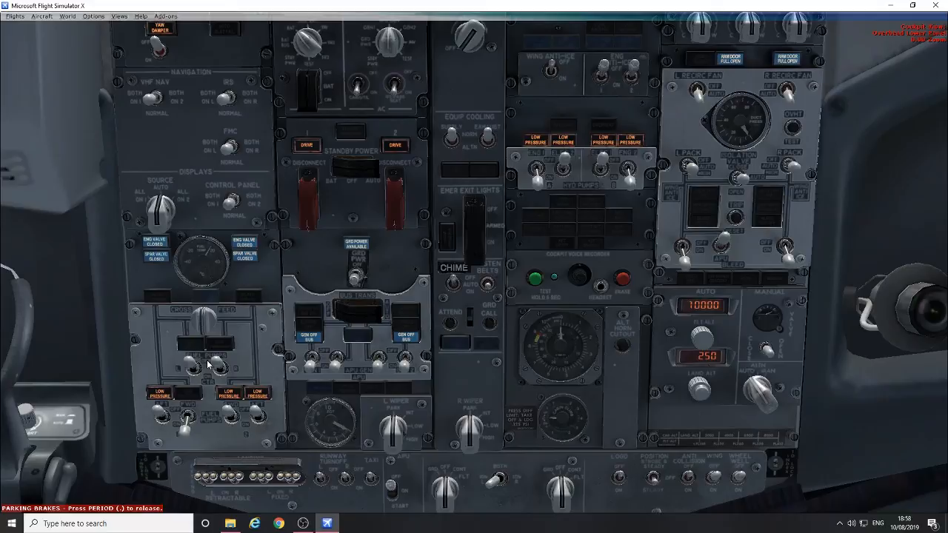
pyautogui.moveTo(418, 432)
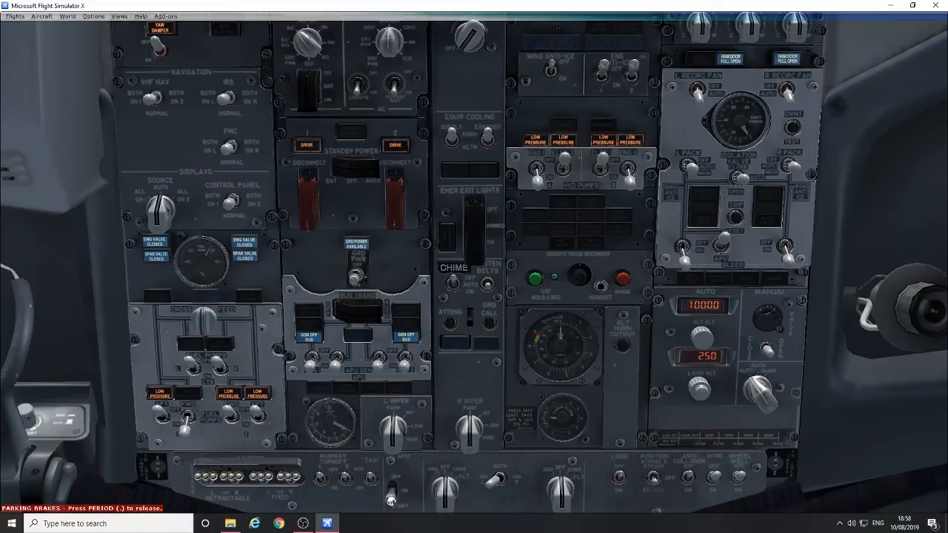
pyautogui.moveTo(329, 442)
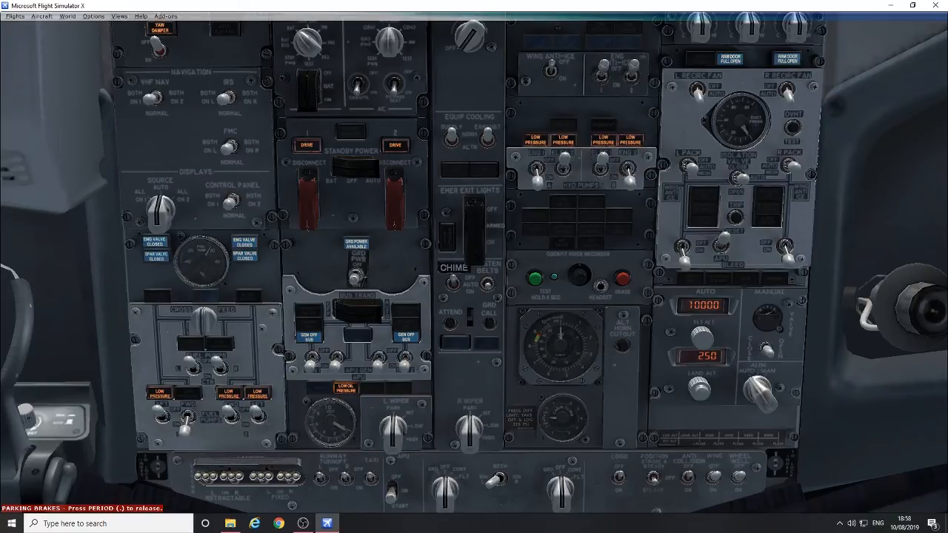
pyautogui.moveTo(346, 338)
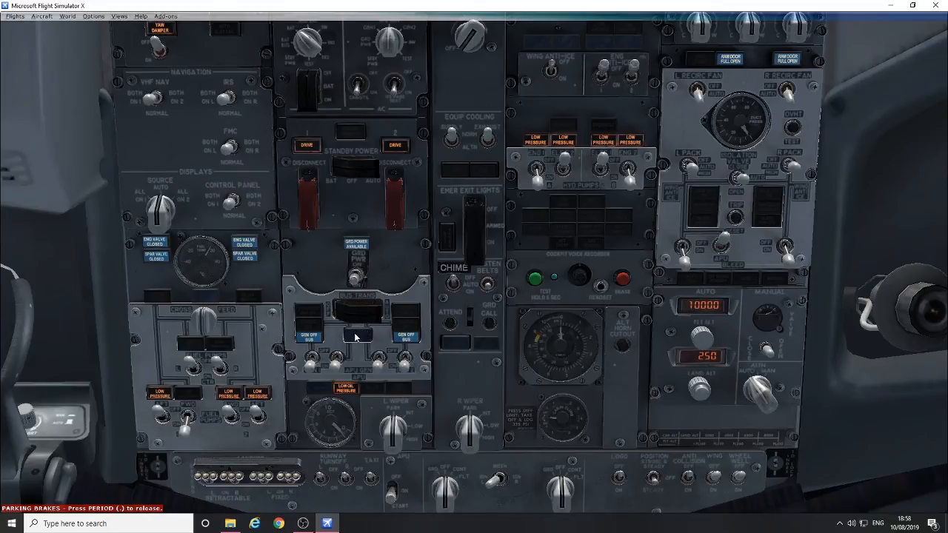
pyautogui.moveTo(356, 350)
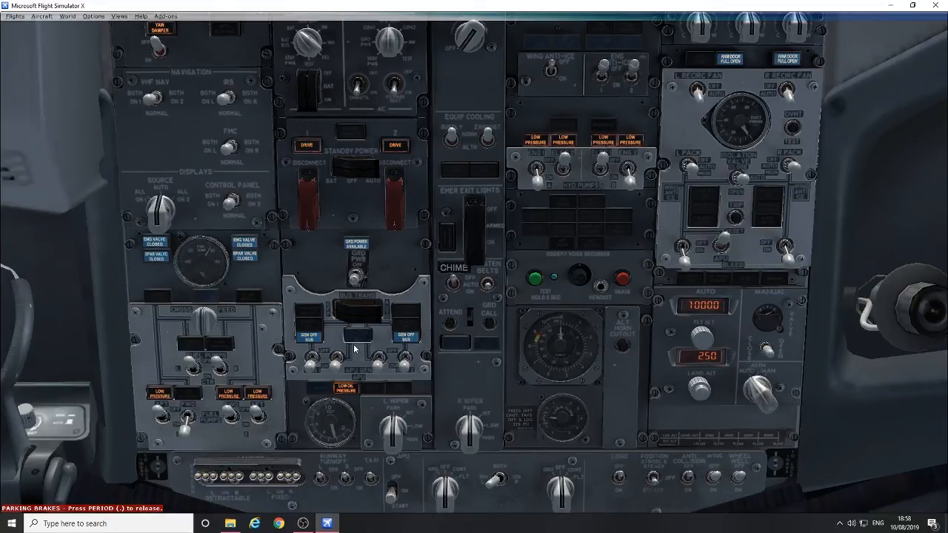
# Connect the APU generator to the electrical buses via the APU GEN switches.
pyautogui.click(355, 342)
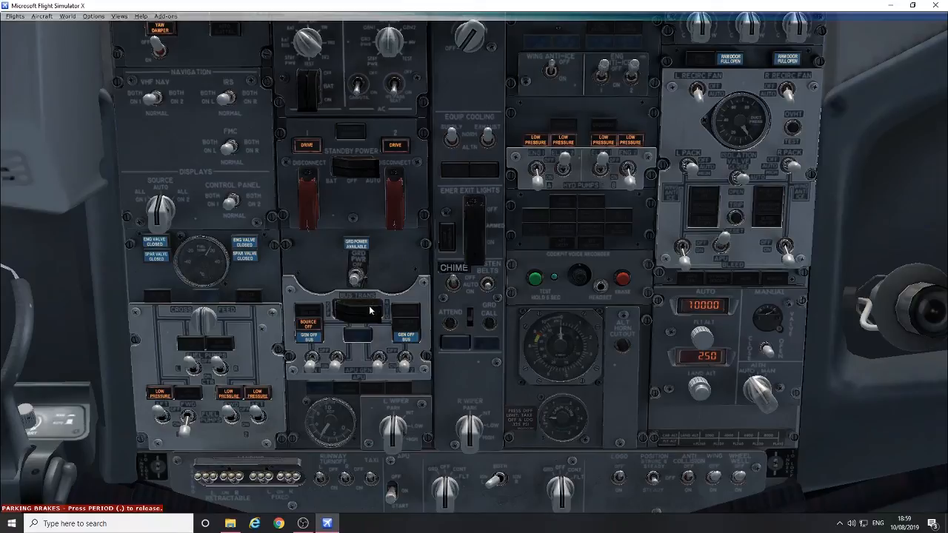
pyautogui.moveTo(326, 317)
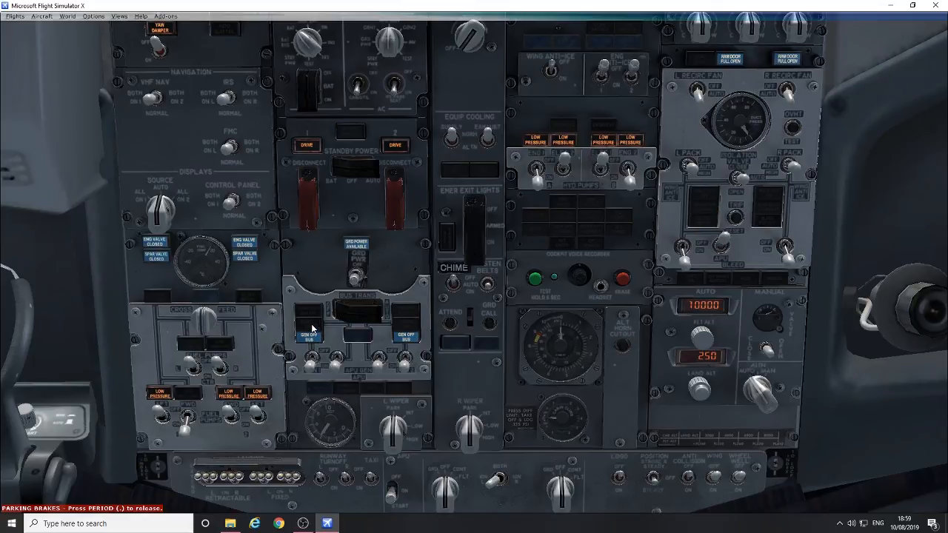
pyautogui.moveTo(383, 329)
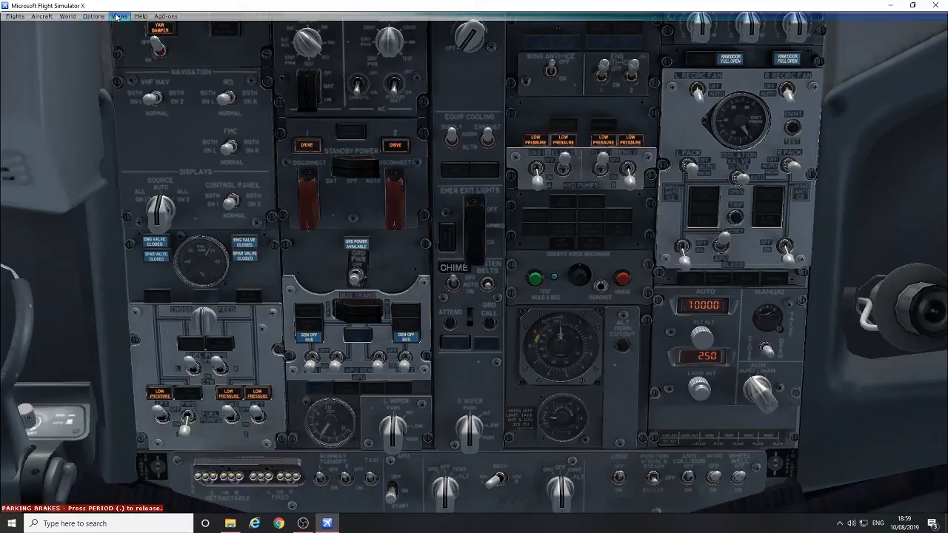
# Return to the forward cockpit to remove ground power via the FMC page.
pyautogui.click(117, 15)
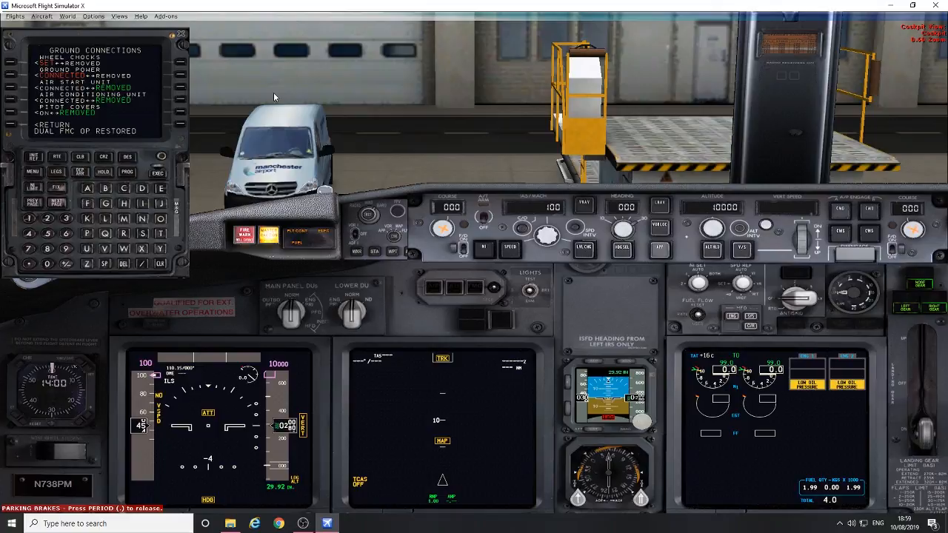
pyautogui.moveTo(31, 77)
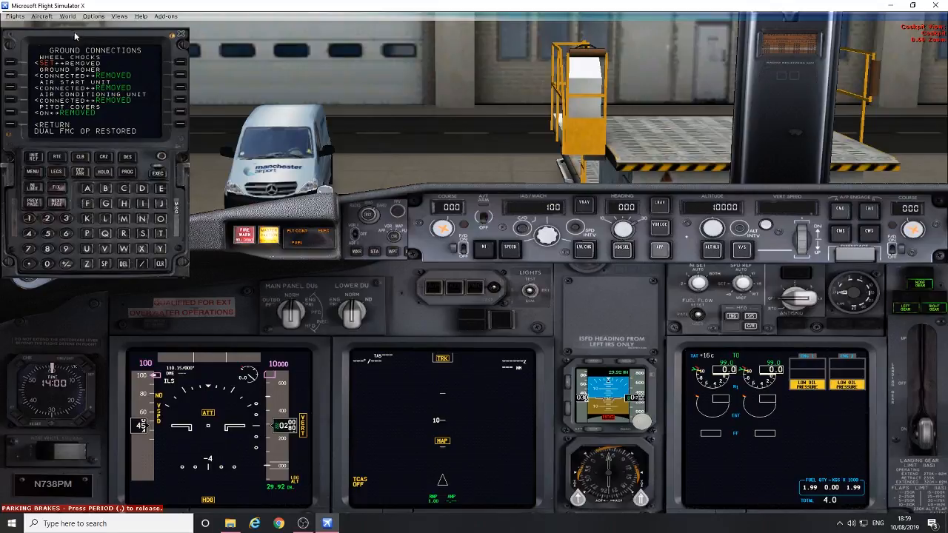
pyautogui.click(122, 15)
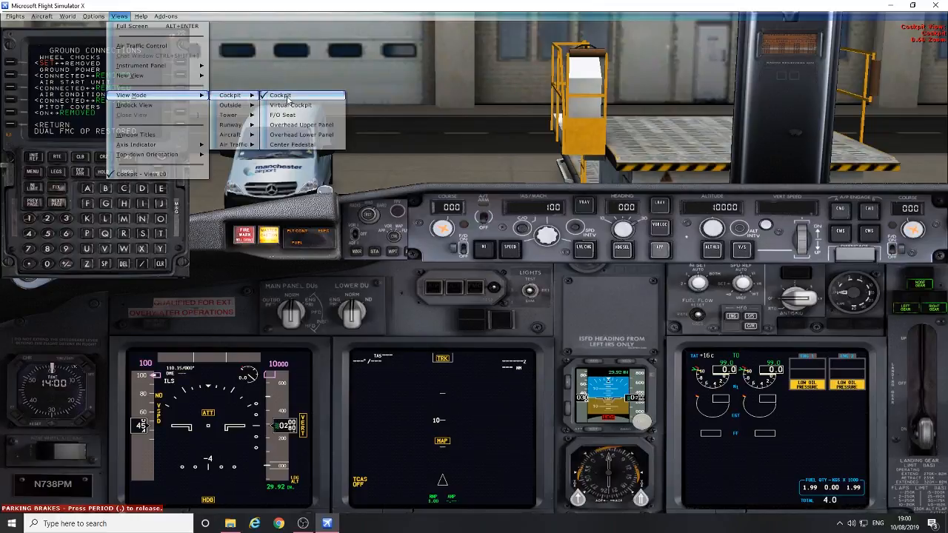
# Bring back the overhead panel close-up with electrical and fuel controls.
pyautogui.click(302, 135)
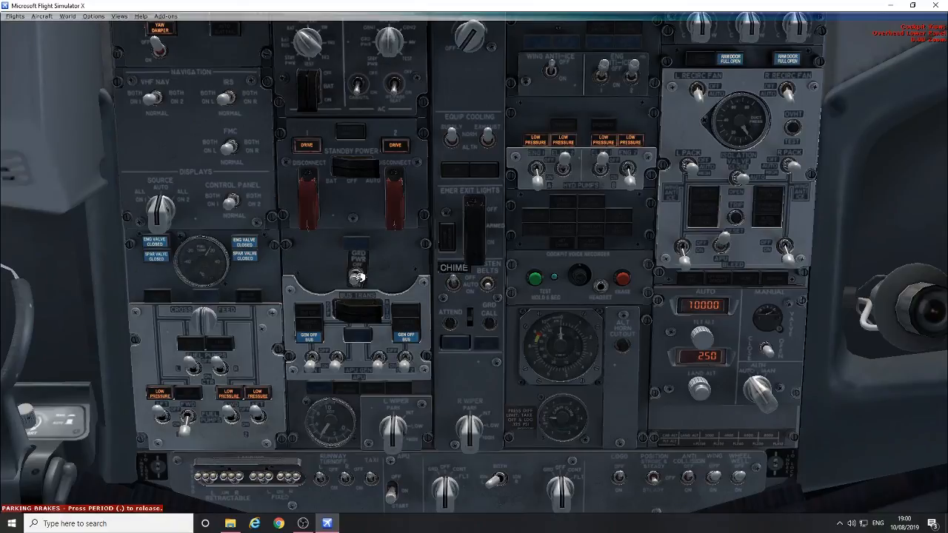
pyautogui.moveTo(365, 270)
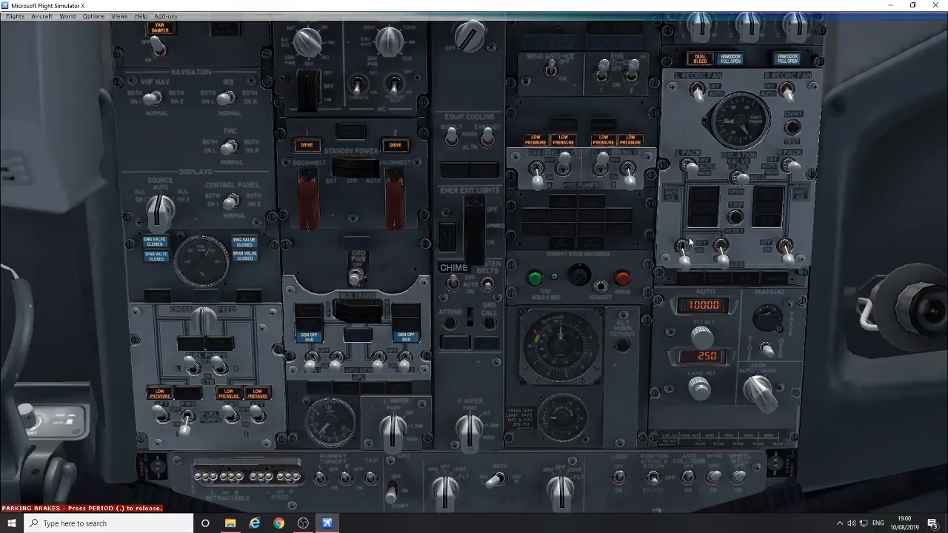
pyautogui.moveTo(664, 207)
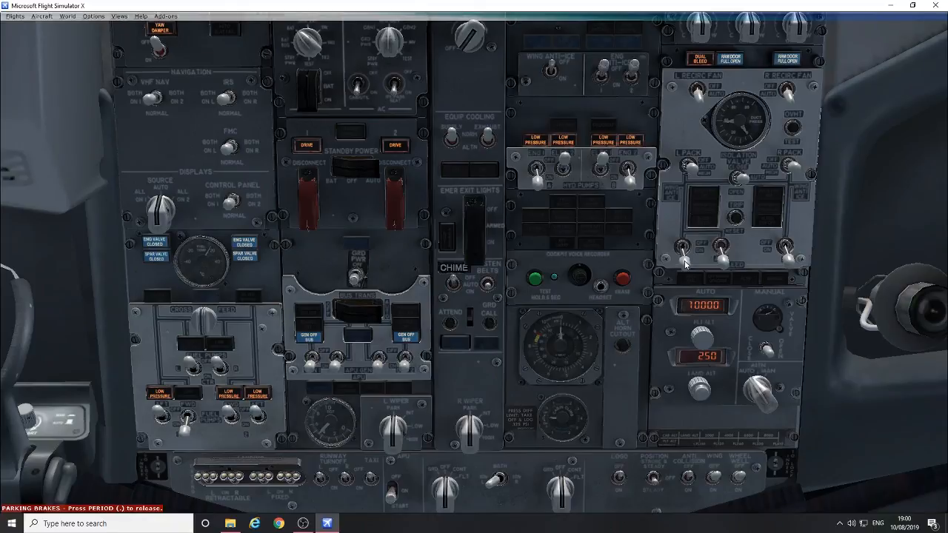
pyautogui.moveTo(681, 244)
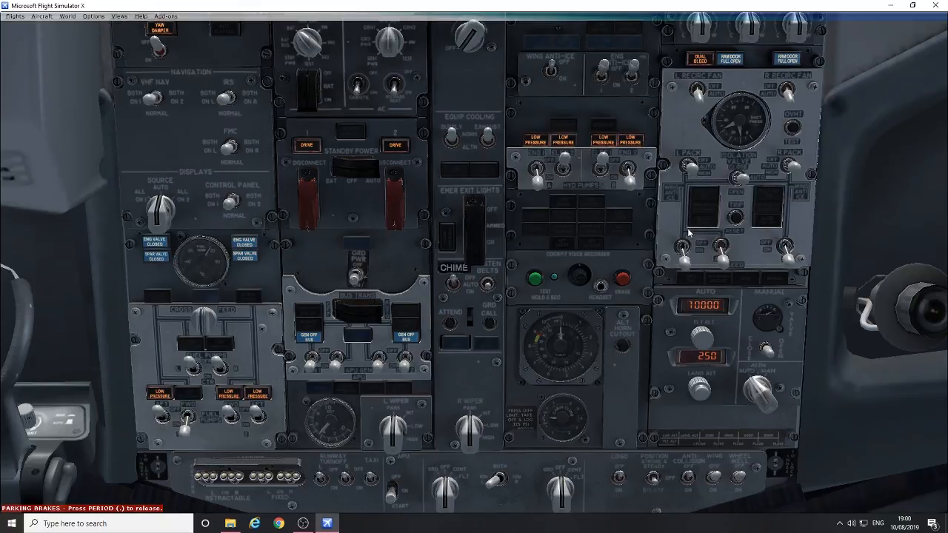
pyautogui.moveTo(682, 216)
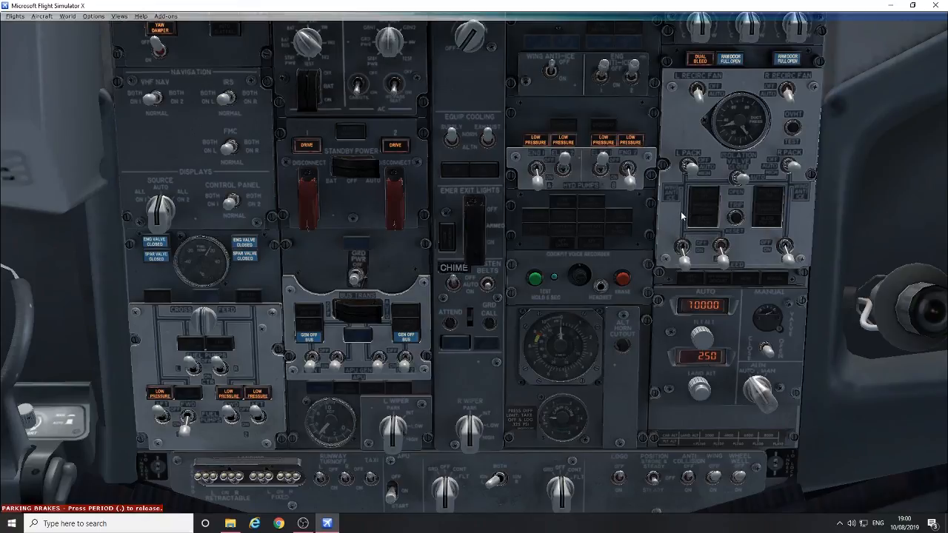
pyautogui.moveTo(711, 231)
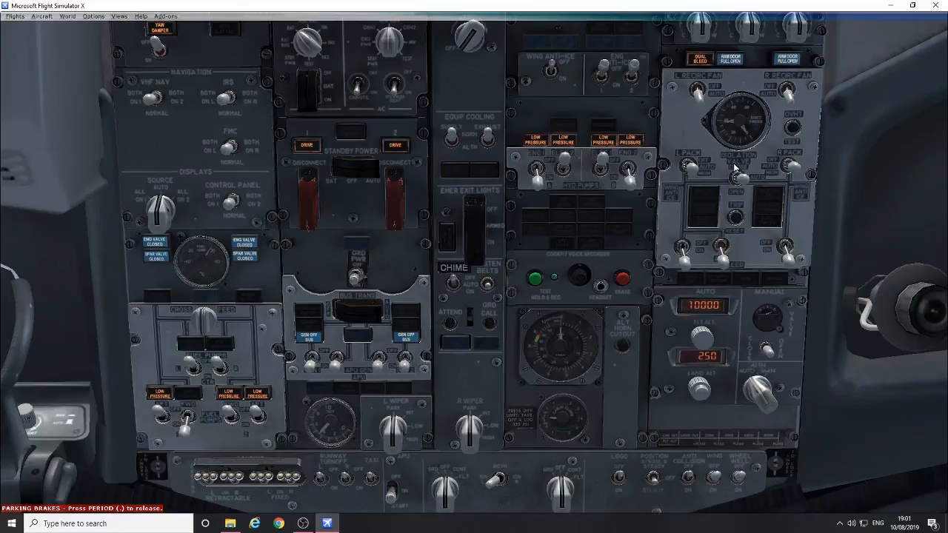
pyautogui.moveTo(599, 217)
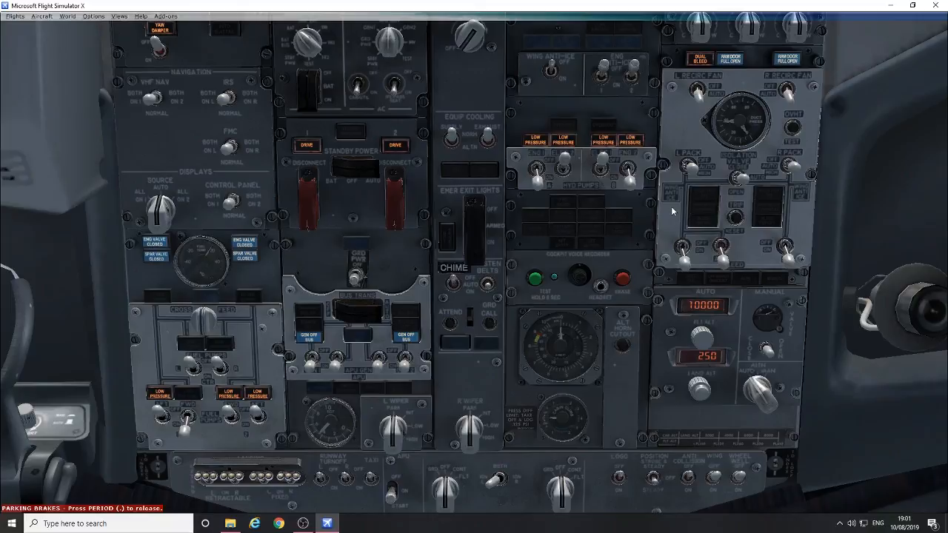
pyautogui.moveTo(538, 254)
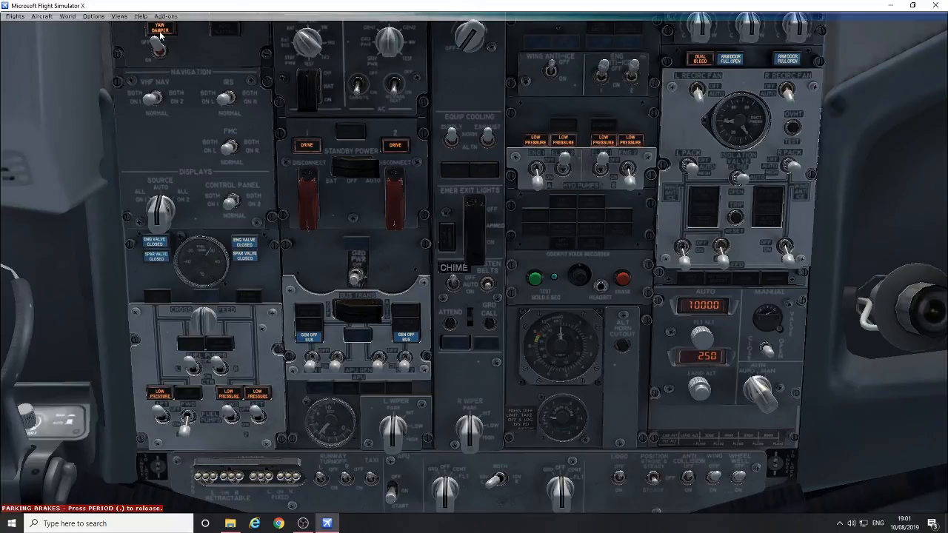
# Bring up the simulator Options menu over the overhead panel view.
pyautogui.click(95, 15)
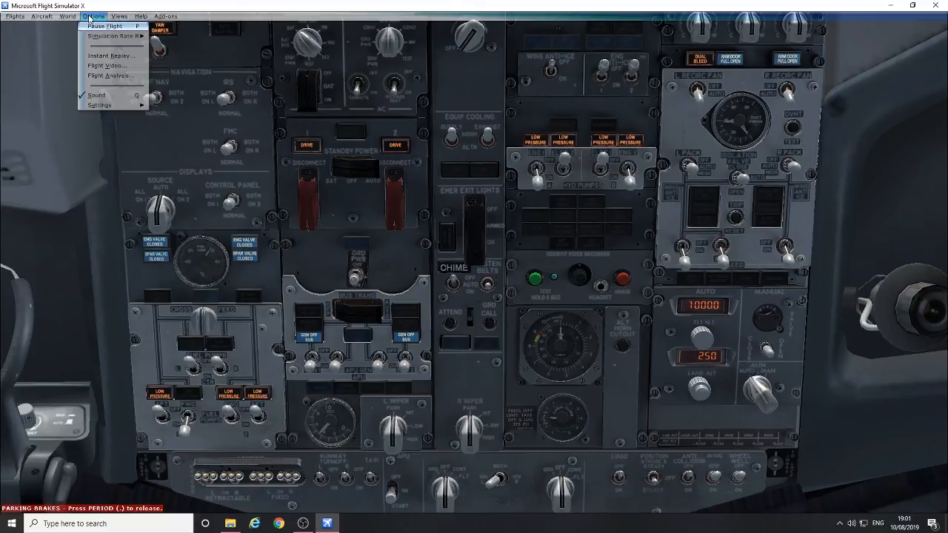